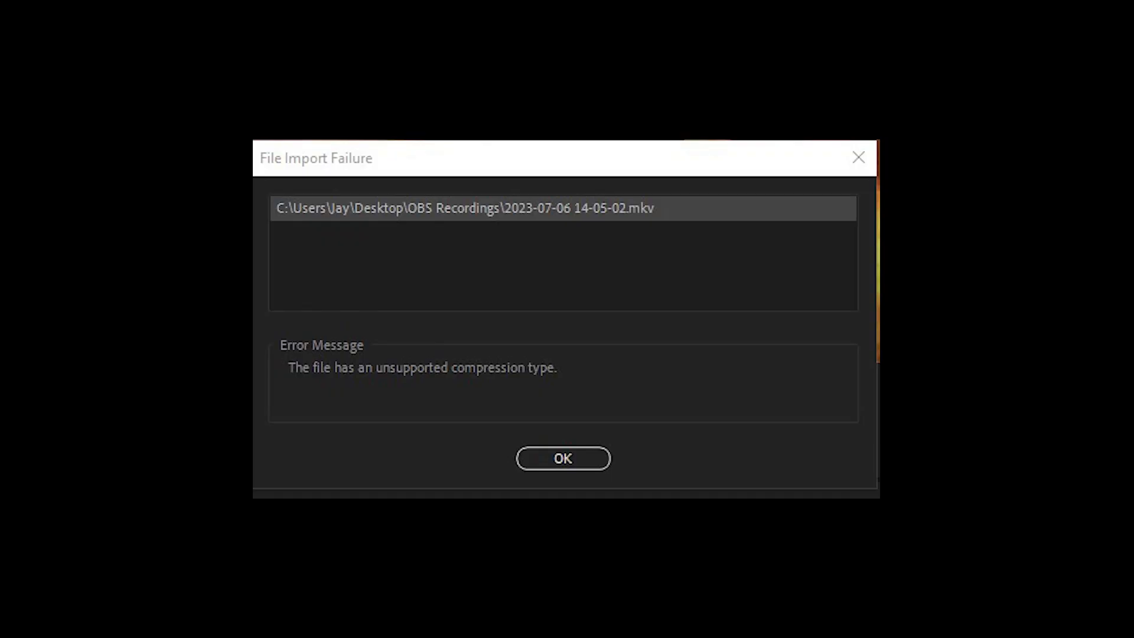
Dismiss the unsupported-compression import error for the MKV recording.
{"action": "left_click", "coordinate": [562, 457]}
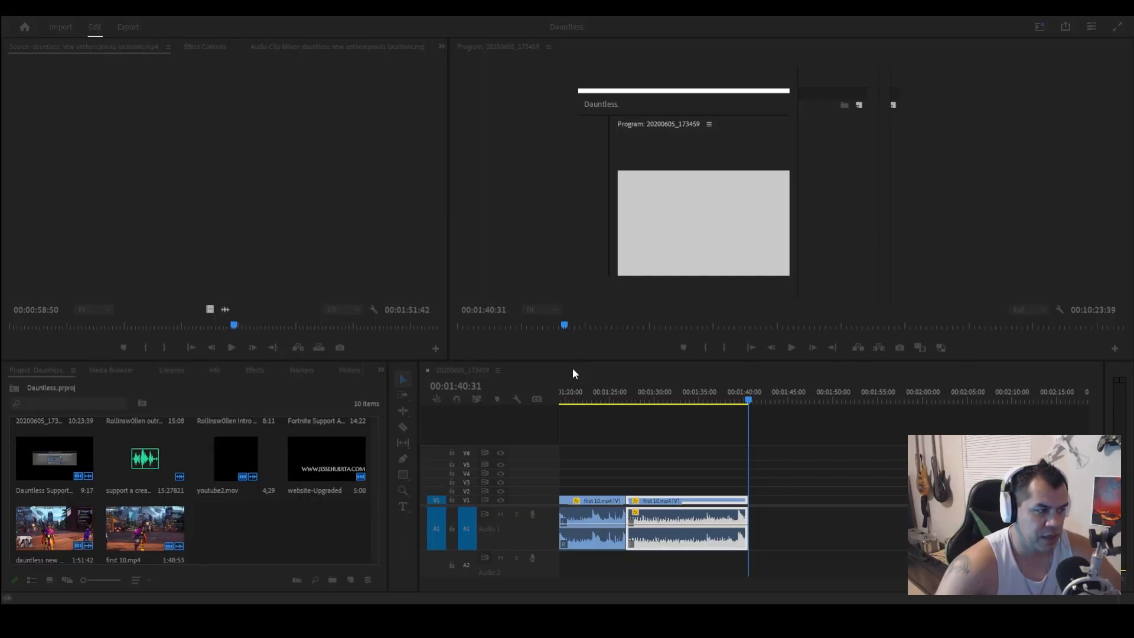
{"action": "mouse_move", "coordinate": [567, 371]}
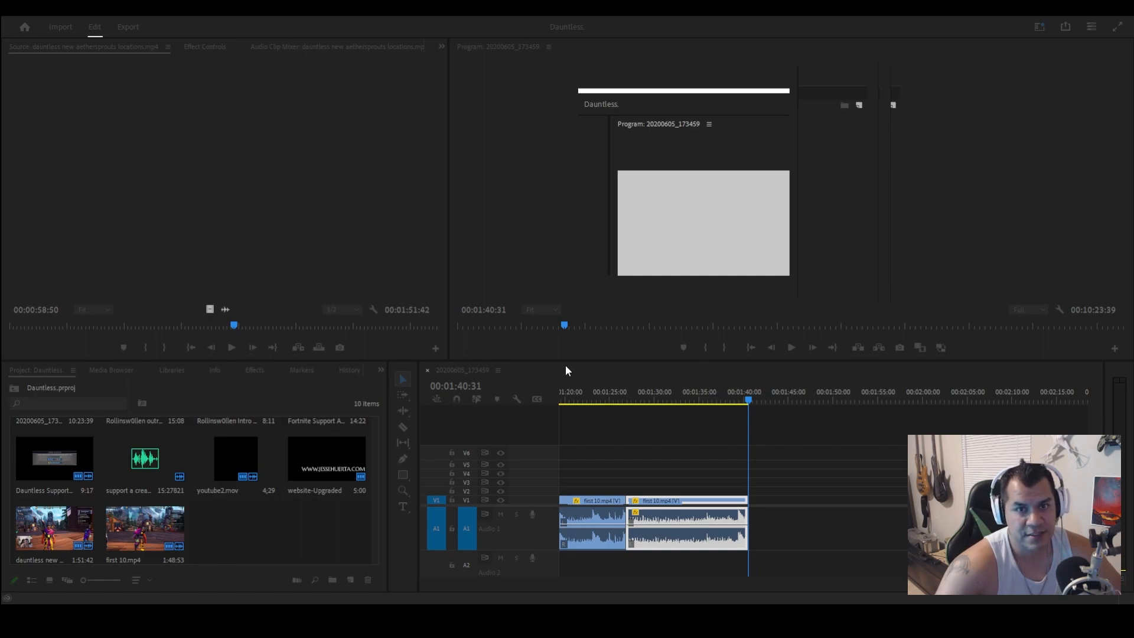
{"action": "left_click", "coordinate": [336, 524]}
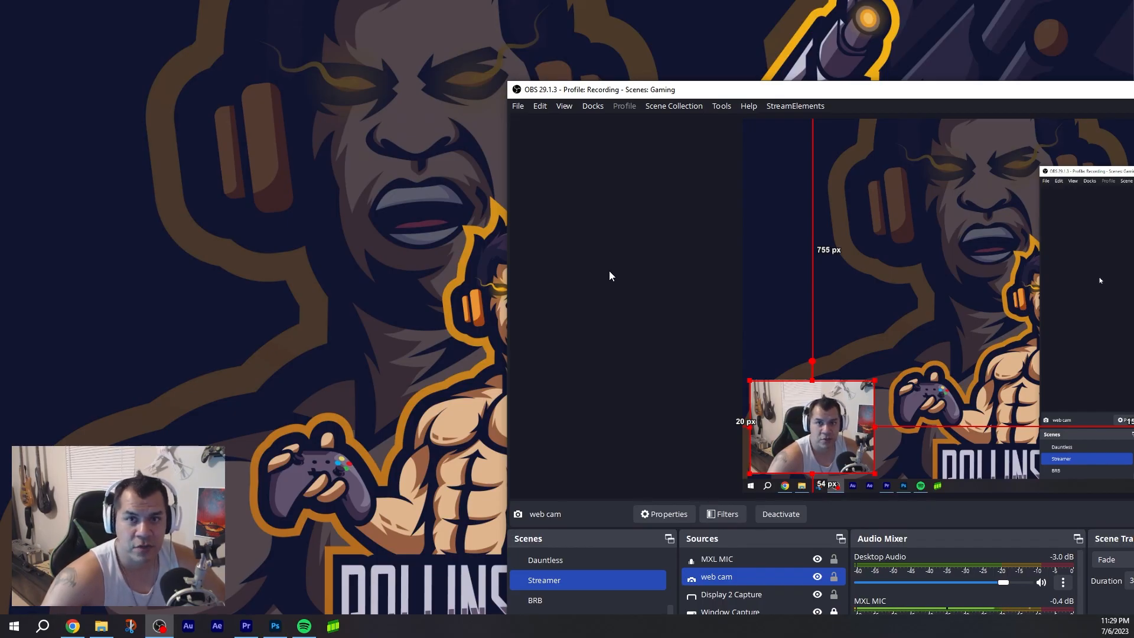
{"action": "mouse_move", "coordinate": [606, 256]}
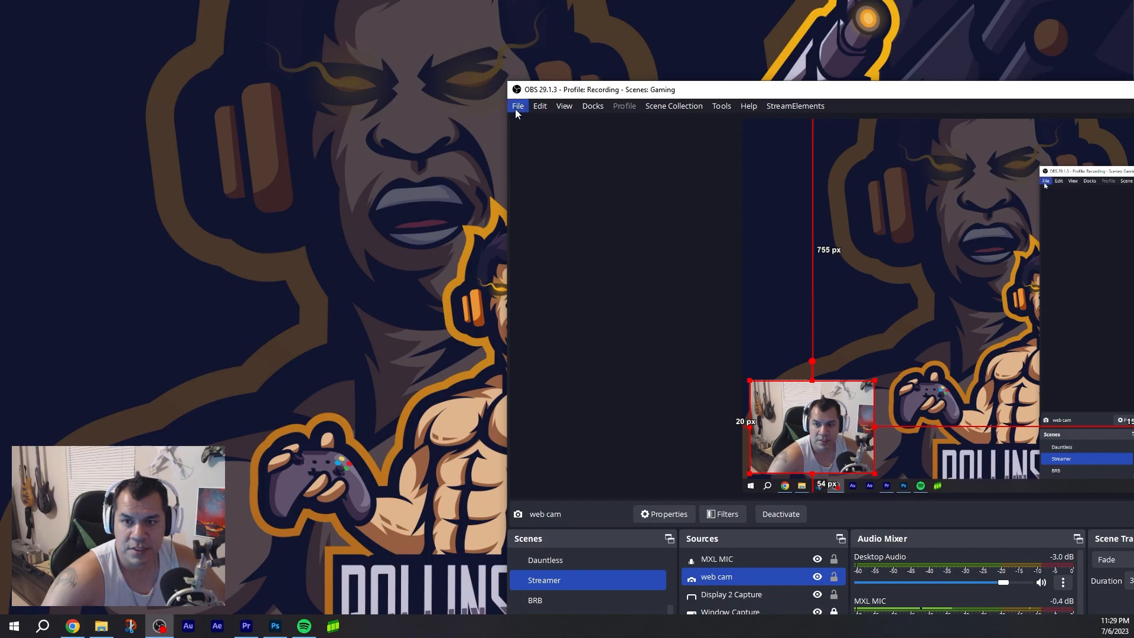
Remux first 10.mkv to MP4 using OBS's Remux Recordings tool.
{"action": "left_click", "coordinate": [517, 106]}
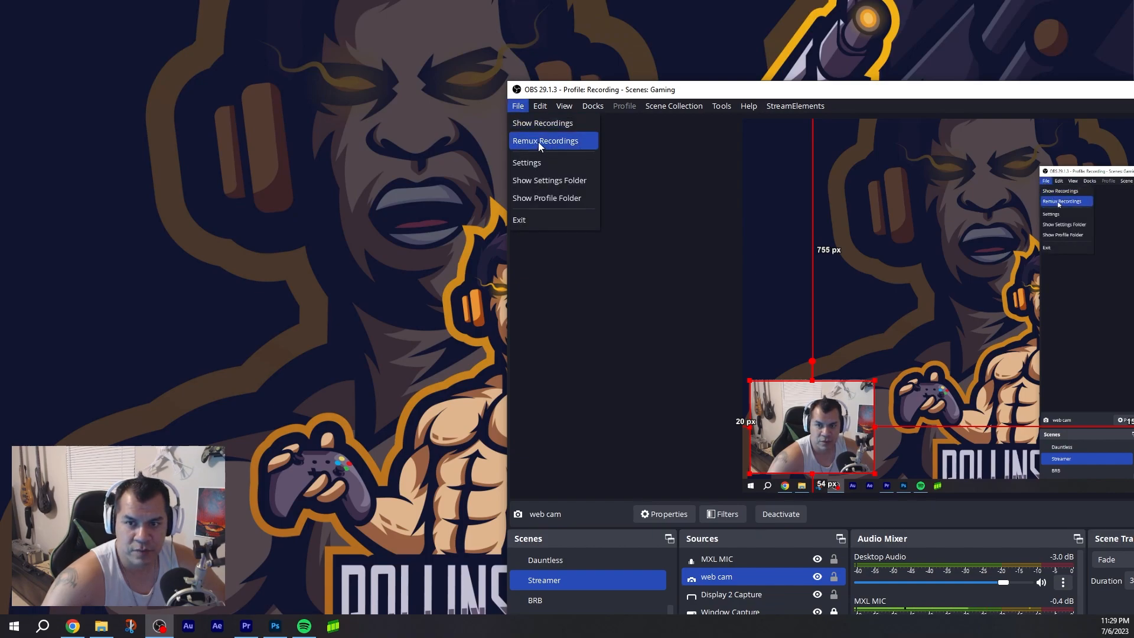
{"action": "left_click", "coordinate": [544, 140]}
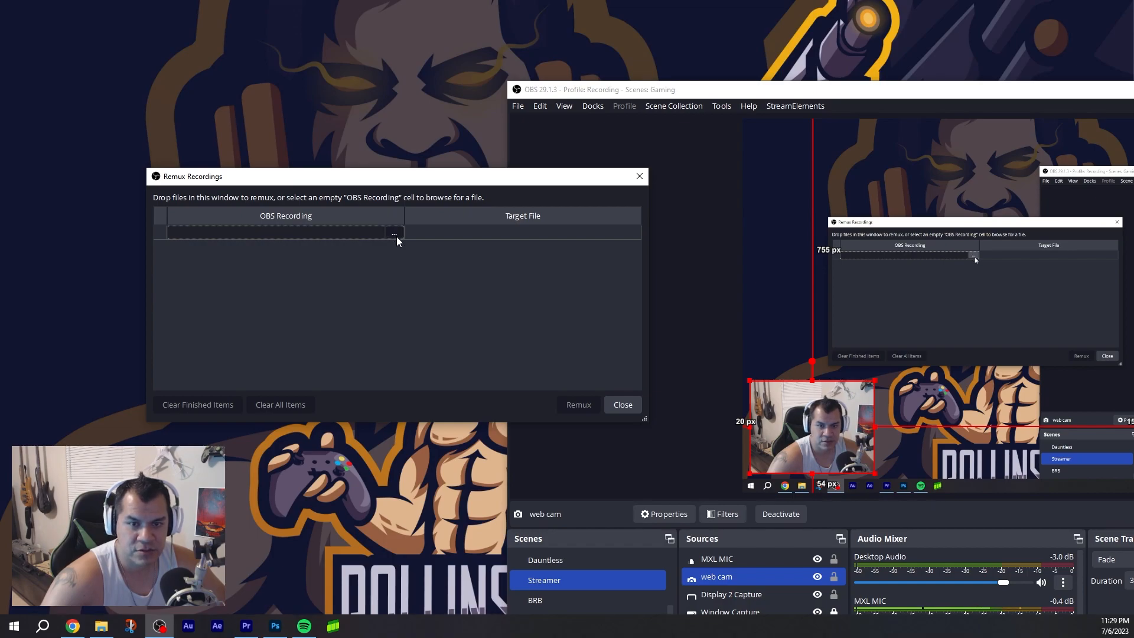
{"action": "left_click", "coordinate": [393, 233]}
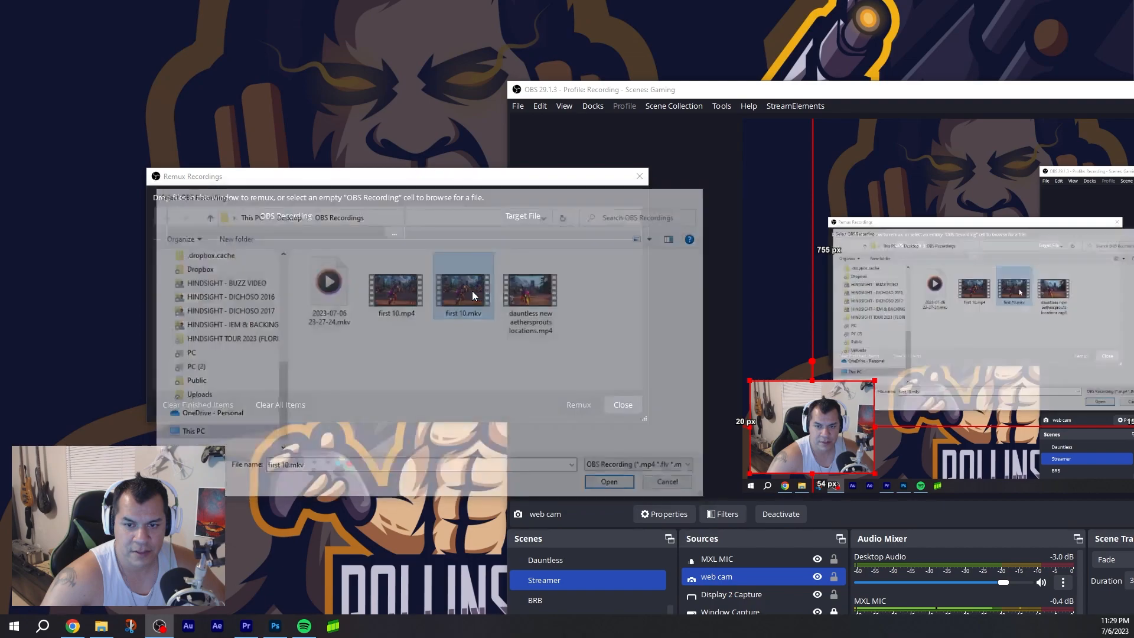
{"action": "left_click", "coordinate": [608, 482]}
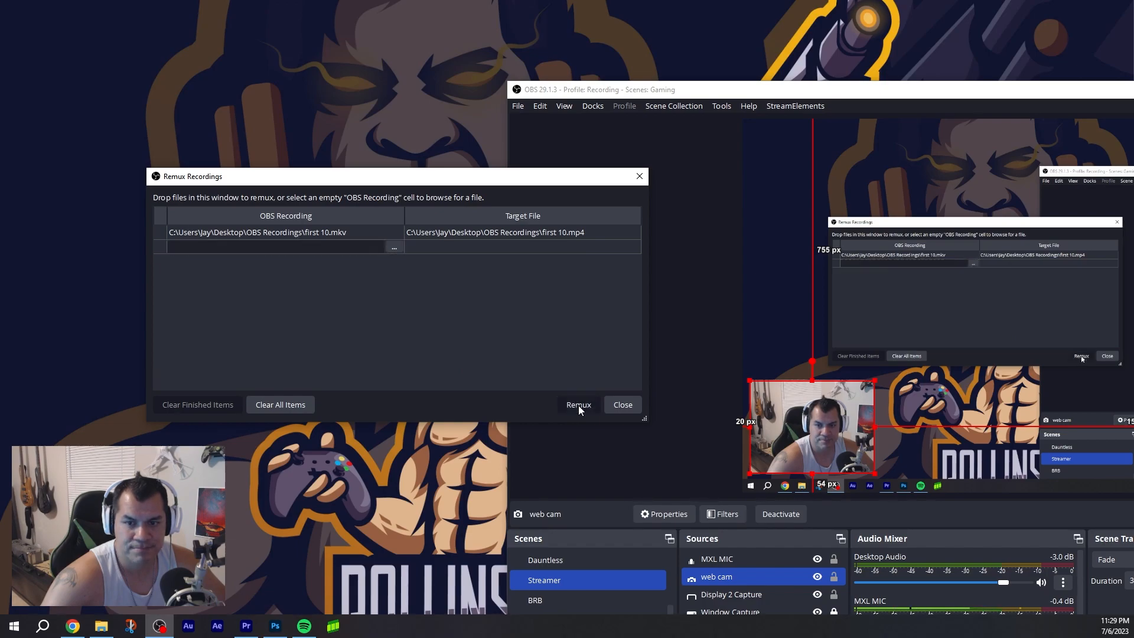
{"action": "left_click", "coordinate": [577, 404]}
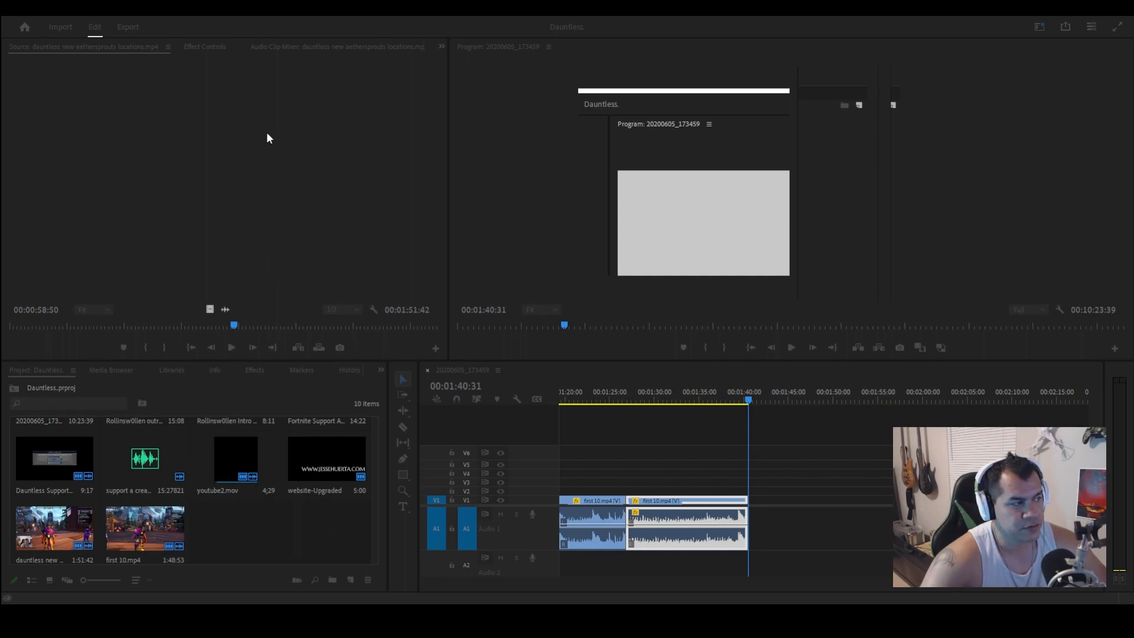
Import the remuxed first 10.mp4 into the Premiere Pro project bin.
{"action": "double_click", "coordinate": [234, 526]}
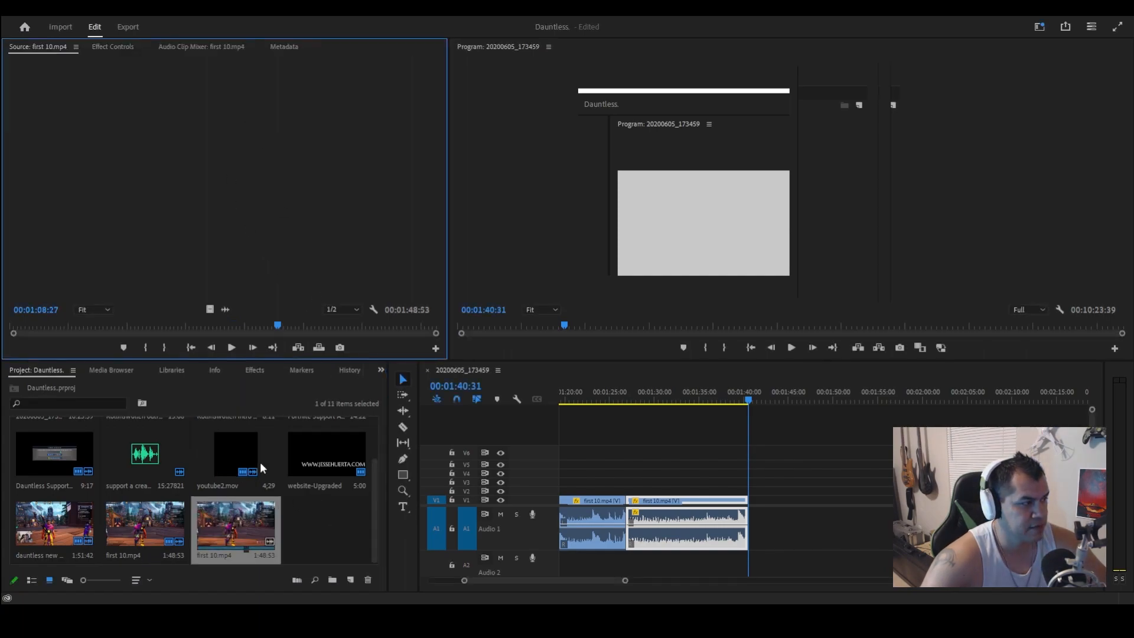
{"action": "mouse_move", "coordinate": [268, 223]}
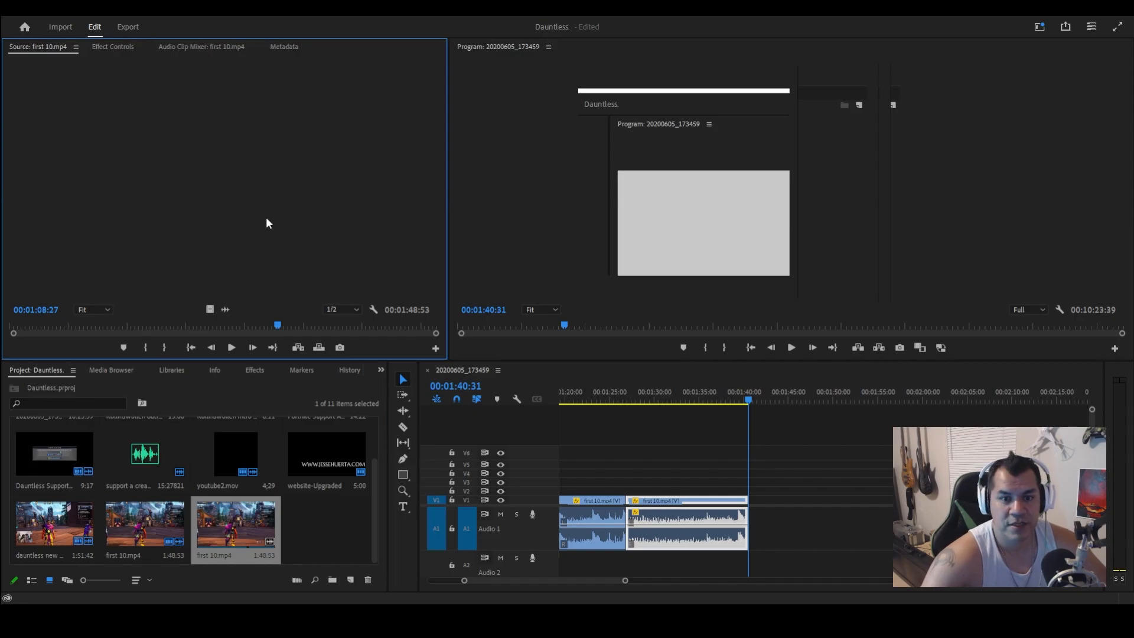
{"action": "mouse_move", "coordinate": [276, 209]}
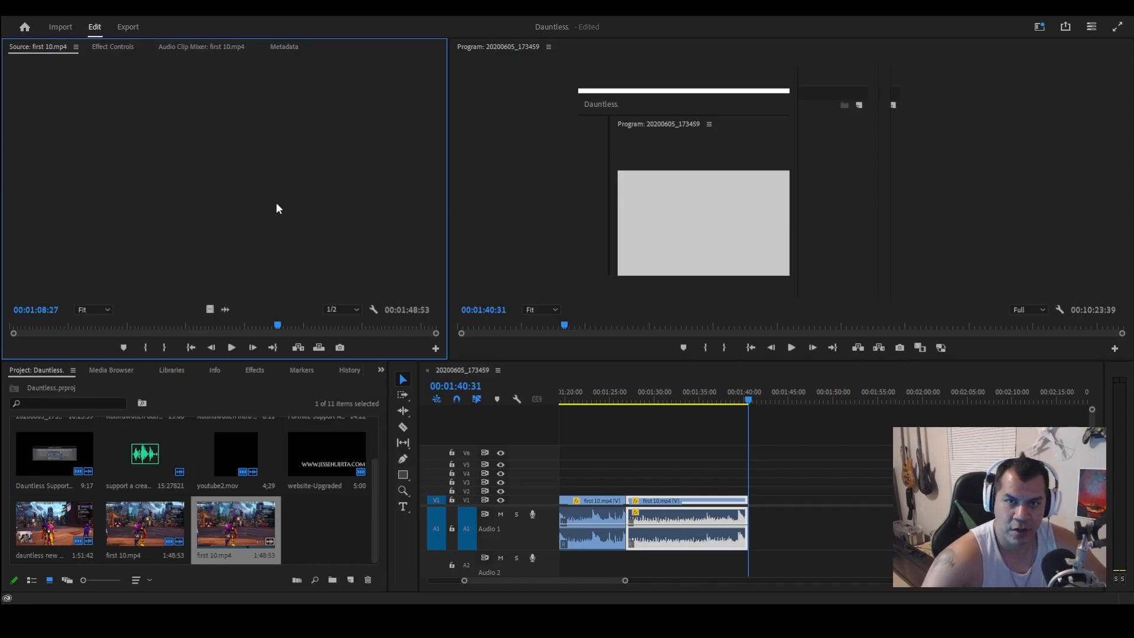
{"action": "mouse_move", "coordinate": [284, 211]}
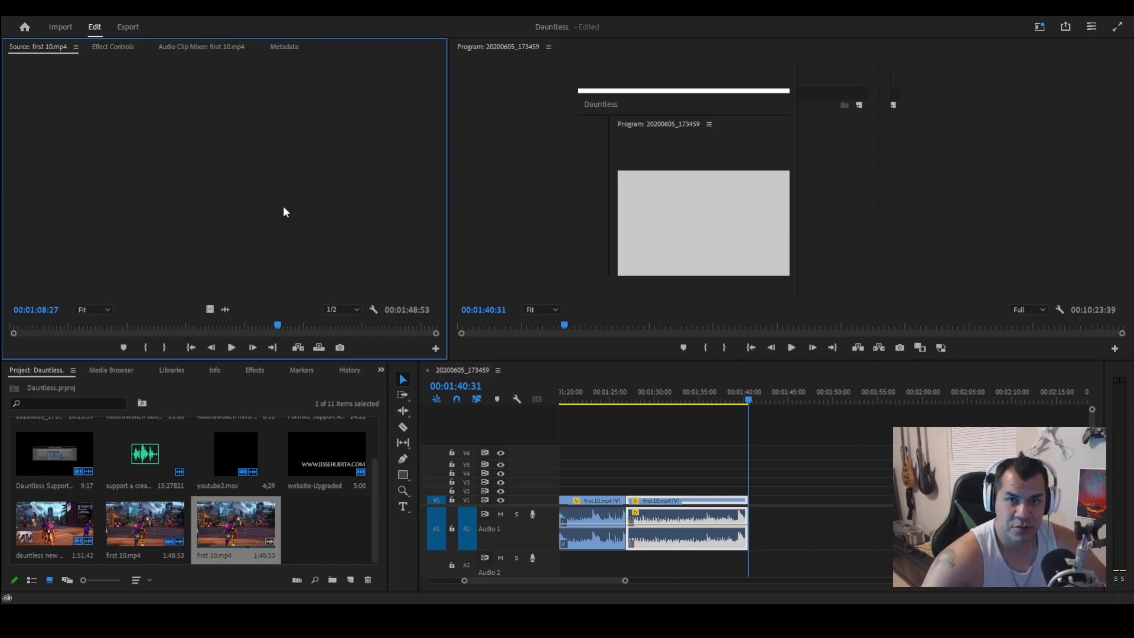
{"action": "mouse_move", "coordinate": [281, 221]}
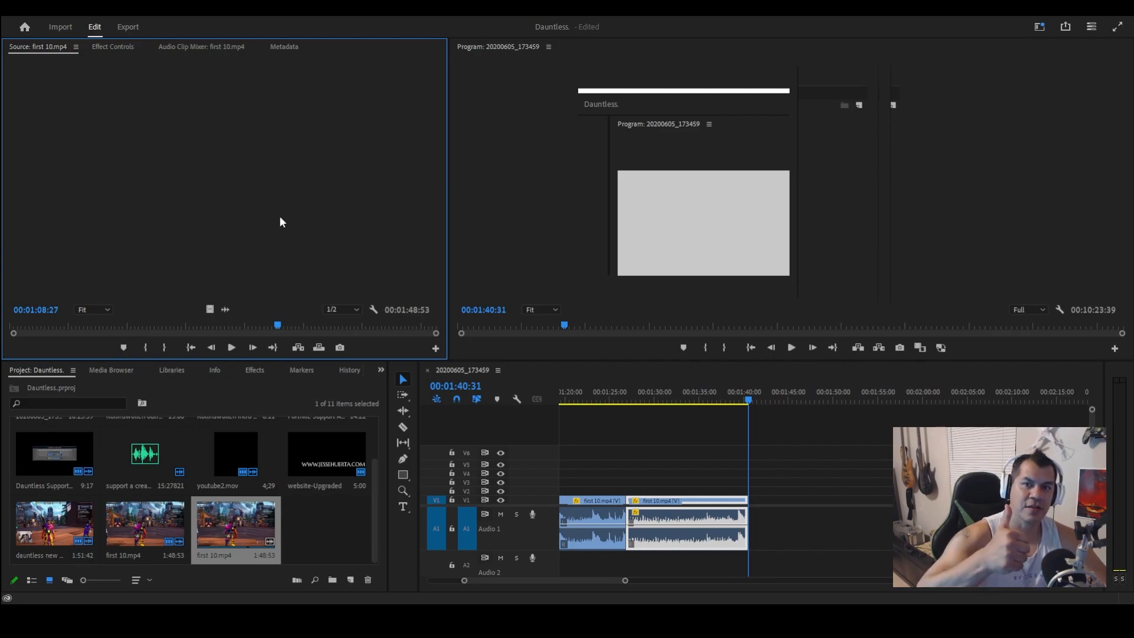